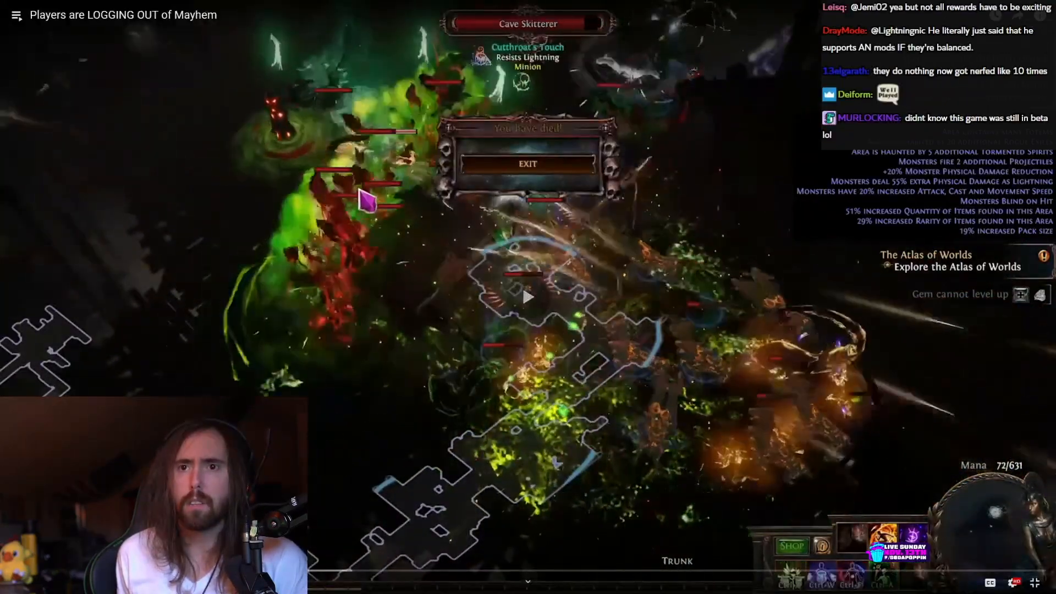
# Resume playback of the 'Players are LOGGING OUT of Mayhem' video in the player.
pyautogui.click(527, 164)
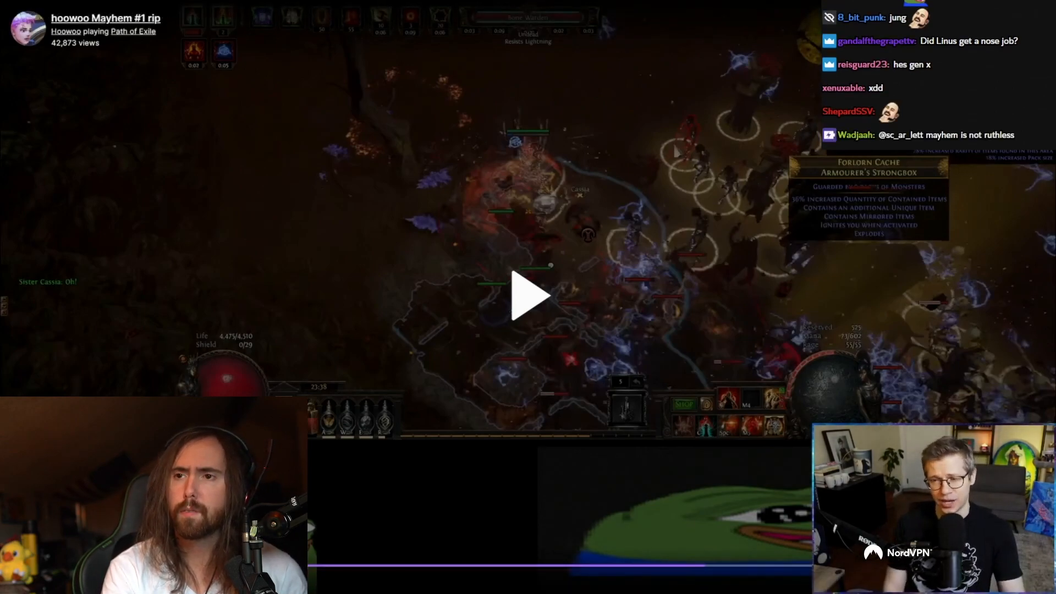
# Start playing the 'hoowoo Mayhem #1 rip' clip showing the character death and resurrect prompt.
pyautogui.click(528, 295)
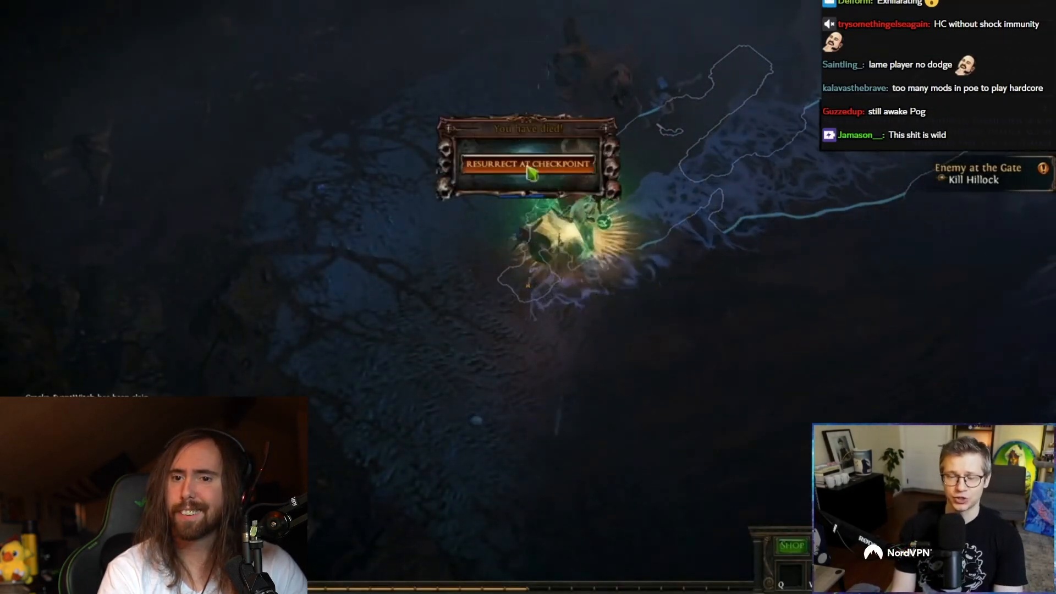
pyautogui.click(528, 164)
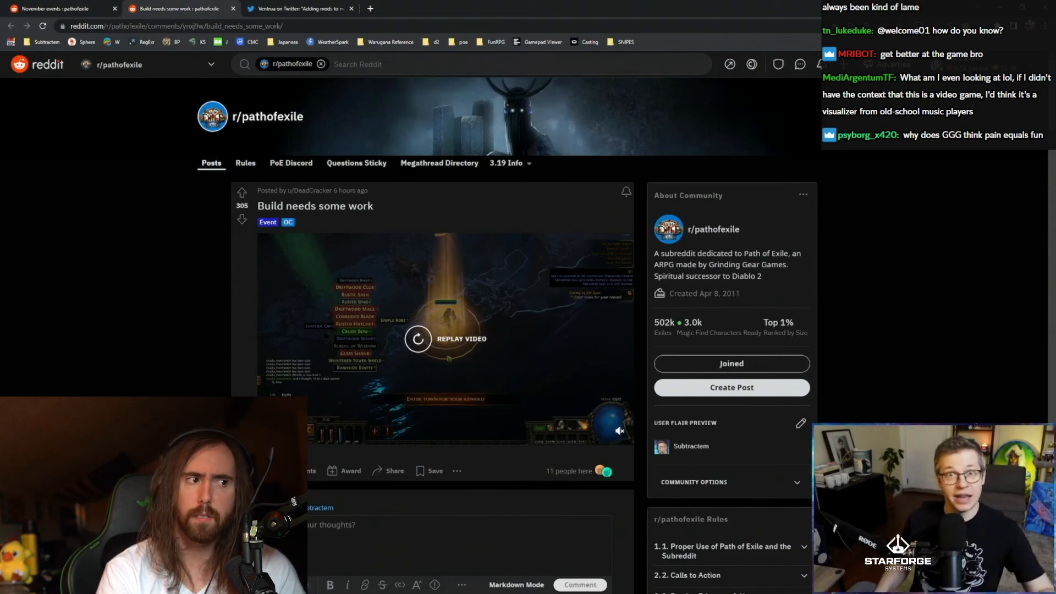
# Replay the embedded clip in the r/pathofexile 'Build needs some work' post.
pyautogui.click(299, 9)
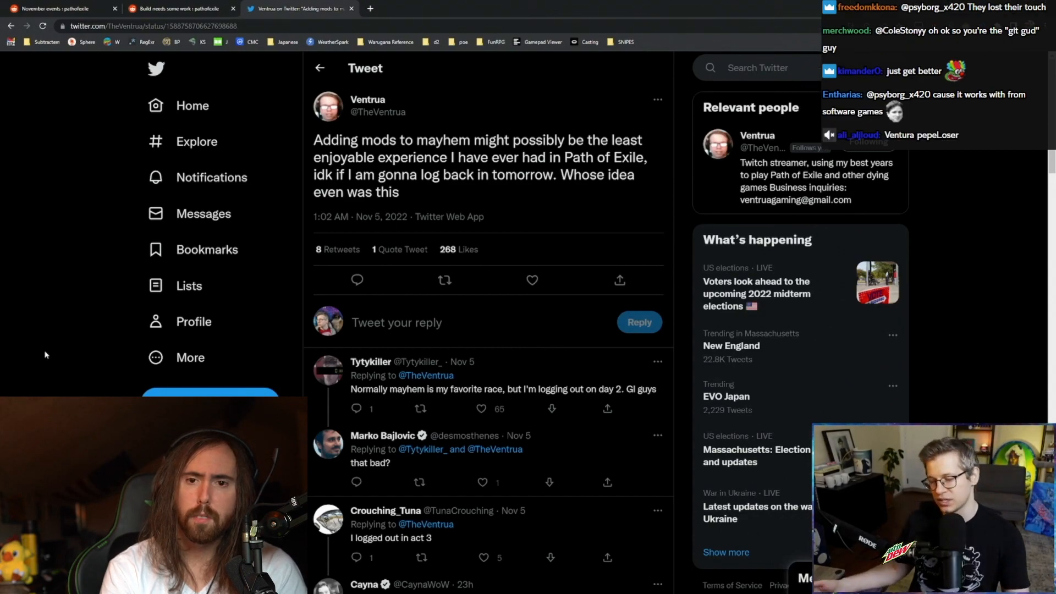
# Scroll through Ventrua's tweet replies past the act 3 logout comments to the Fetid Pool reply.
pyautogui.scroll(-3)
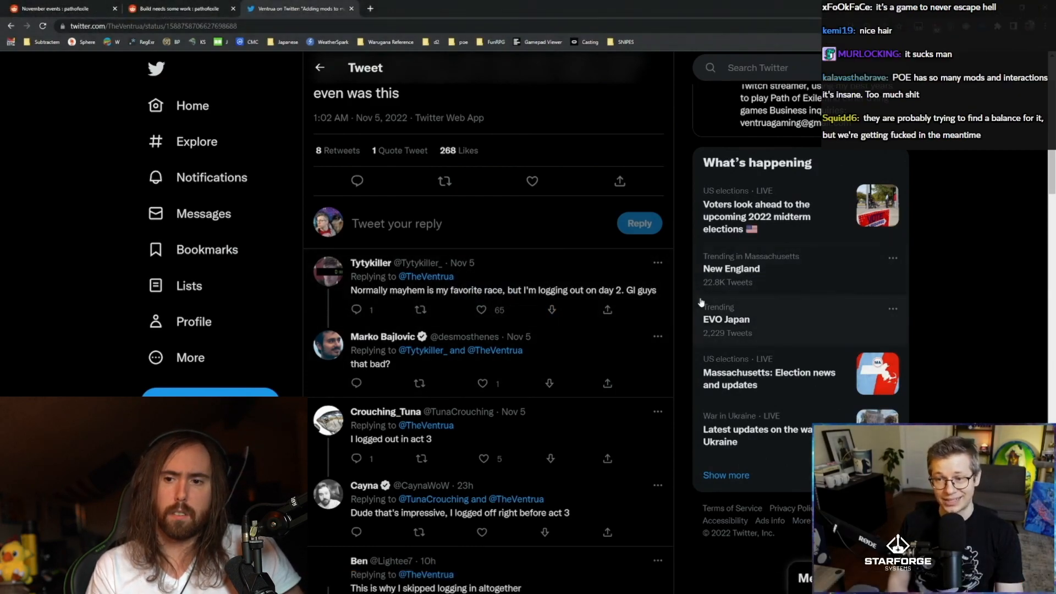
pyautogui.scroll(-3)
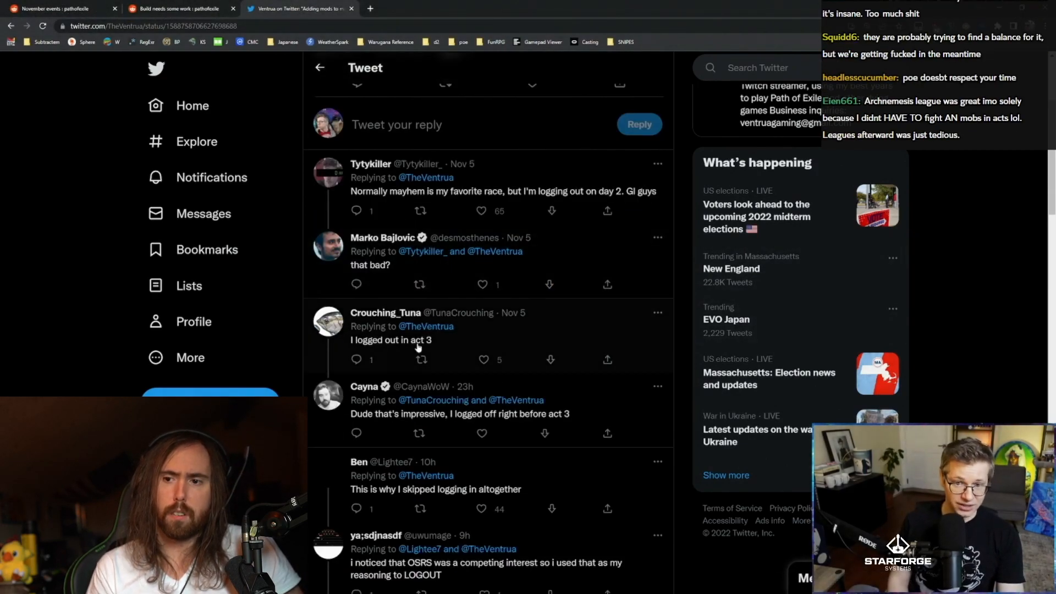
pyautogui.scroll(-3)
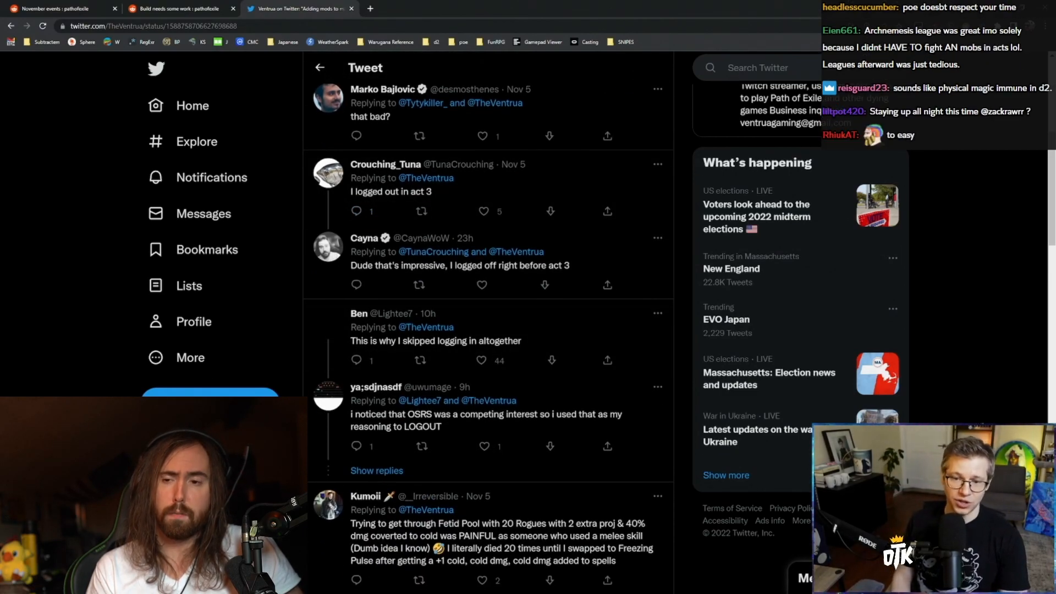
pyautogui.scroll(3)
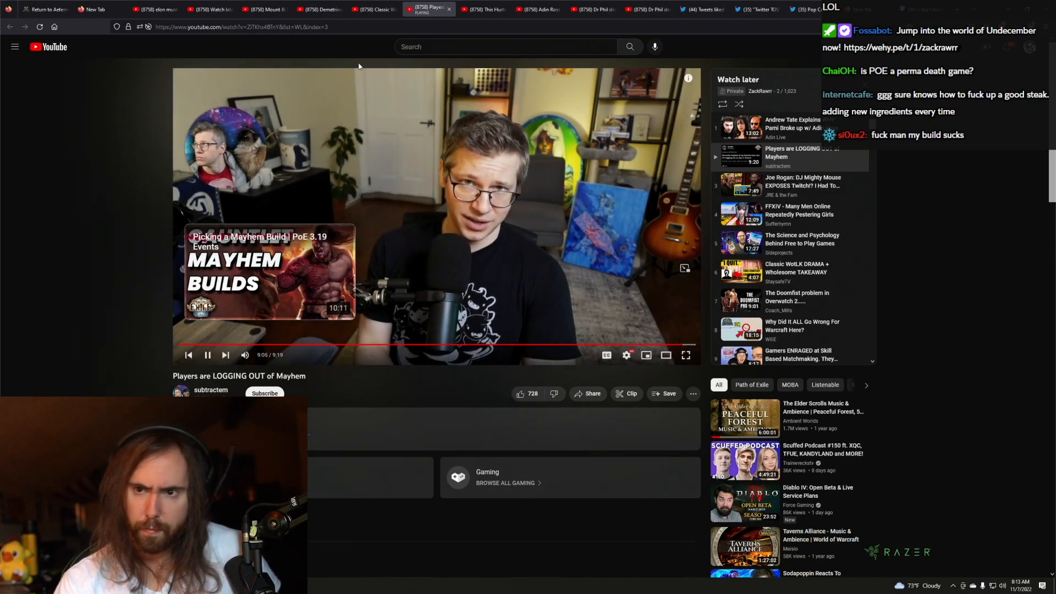
# Play the 'Players are LOGGING OUT of Mayhem' video from the Watch later list through to the end.
pyautogui.click(239, 26)
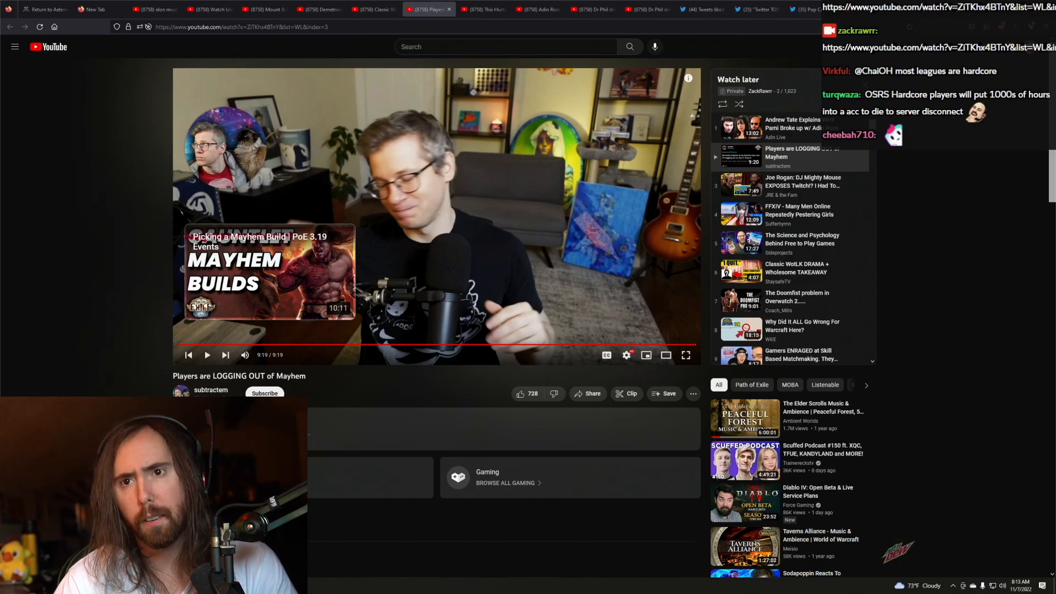
# Scroll down to the video's comments section to read the pinned and top viewer comments.
pyautogui.scroll(-3)
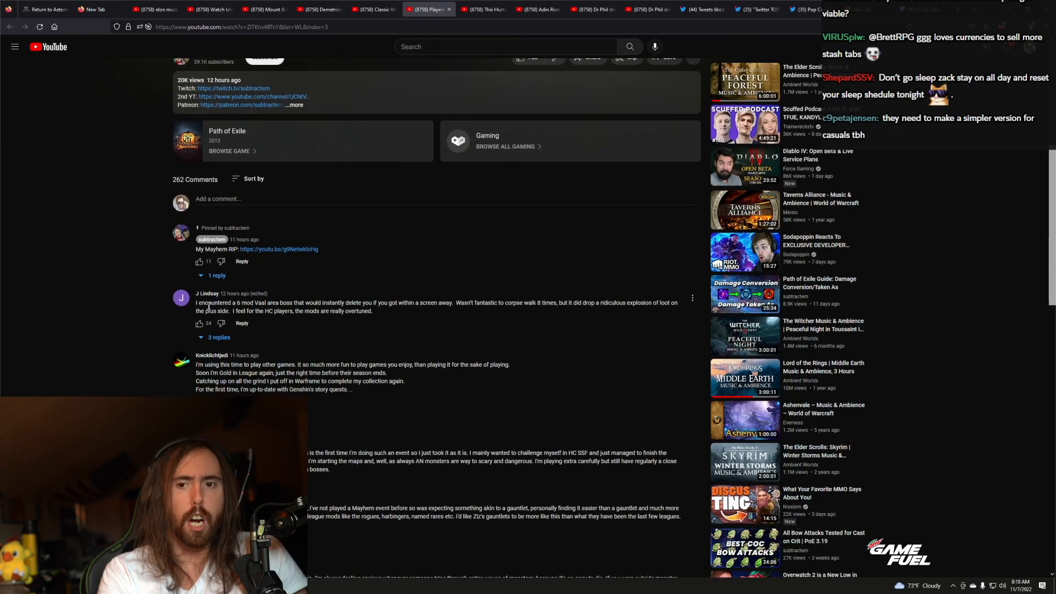
pyautogui.scroll(-3)
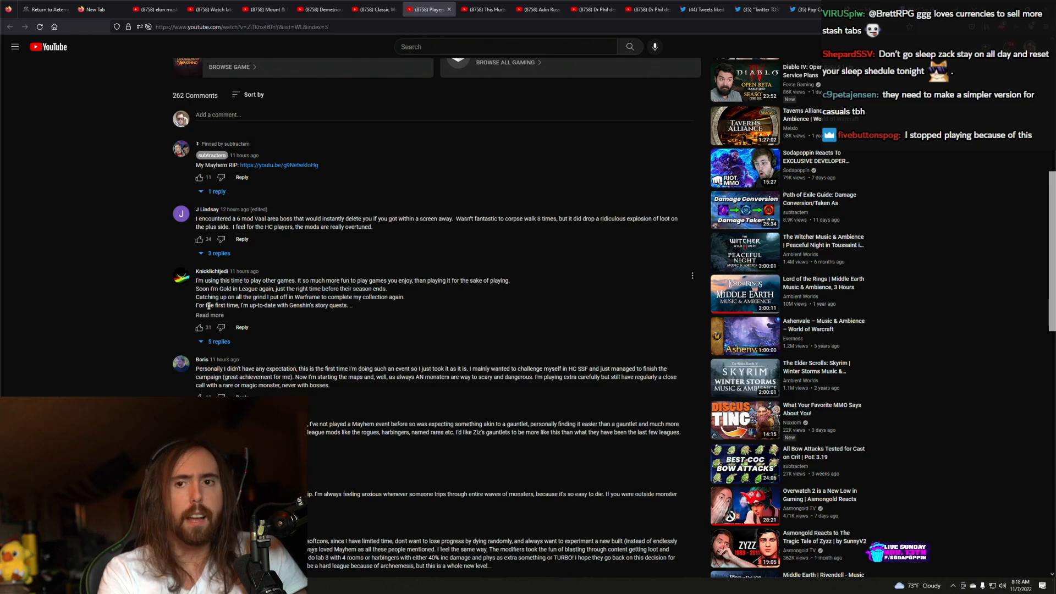
pyautogui.scroll(-3)
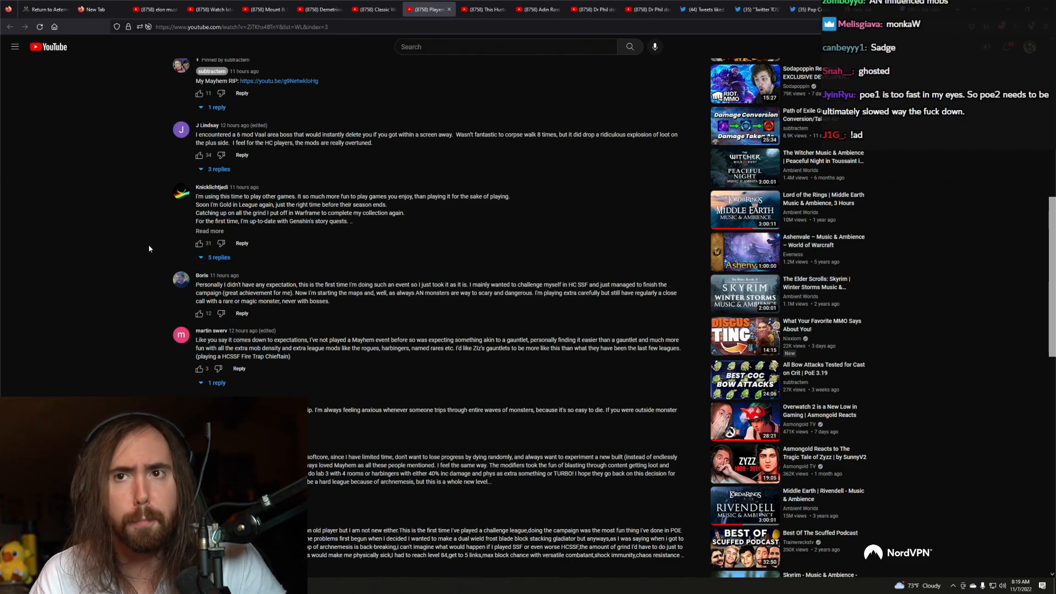
pyautogui.scroll(-3)
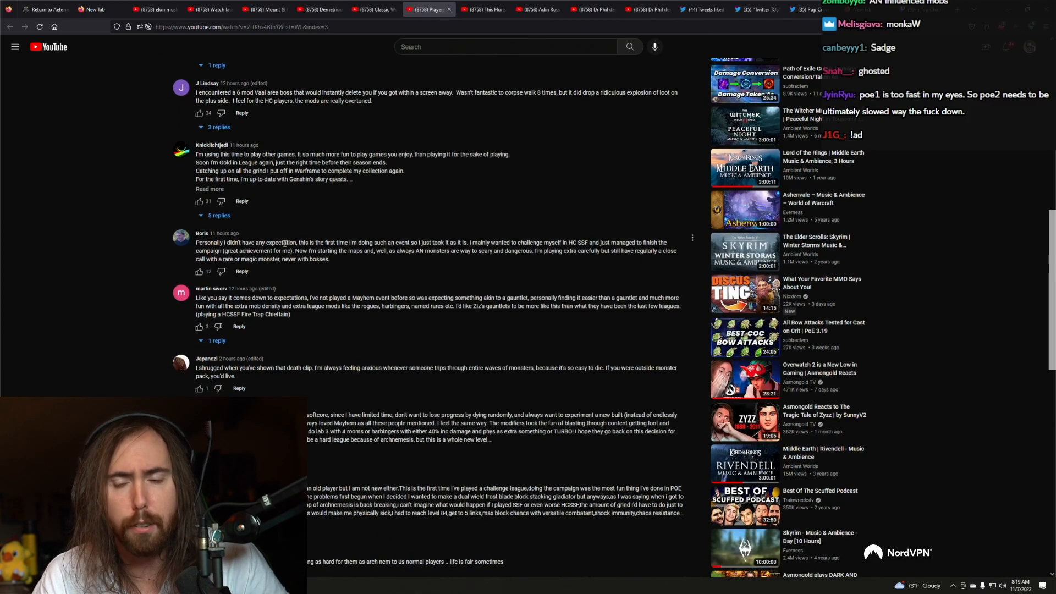
pyautogui.scroll(-3)
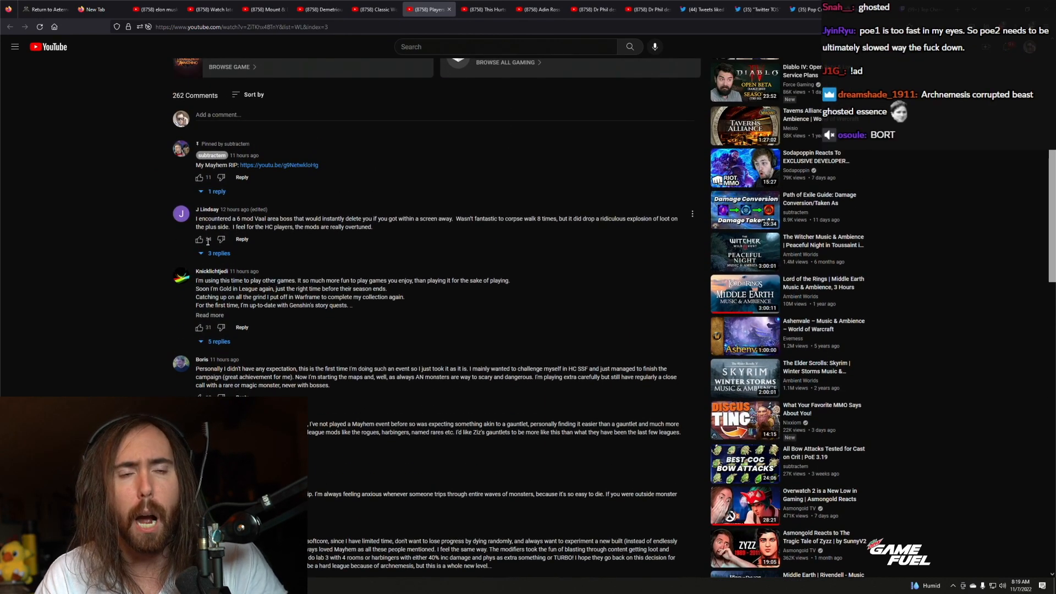
pyautogui.scroll(-3)
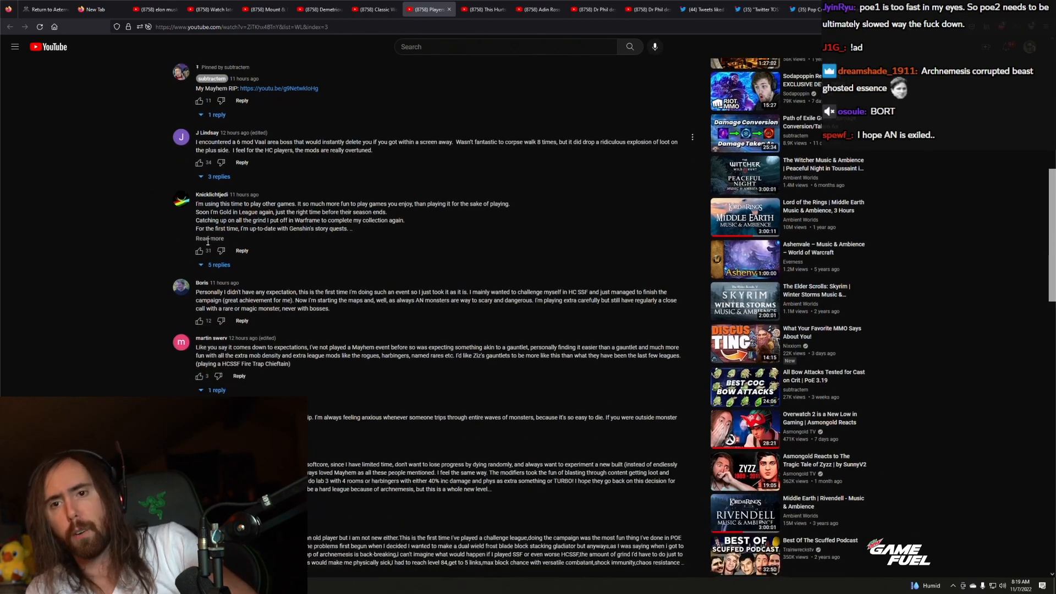
pyautogui.scroll(-3)
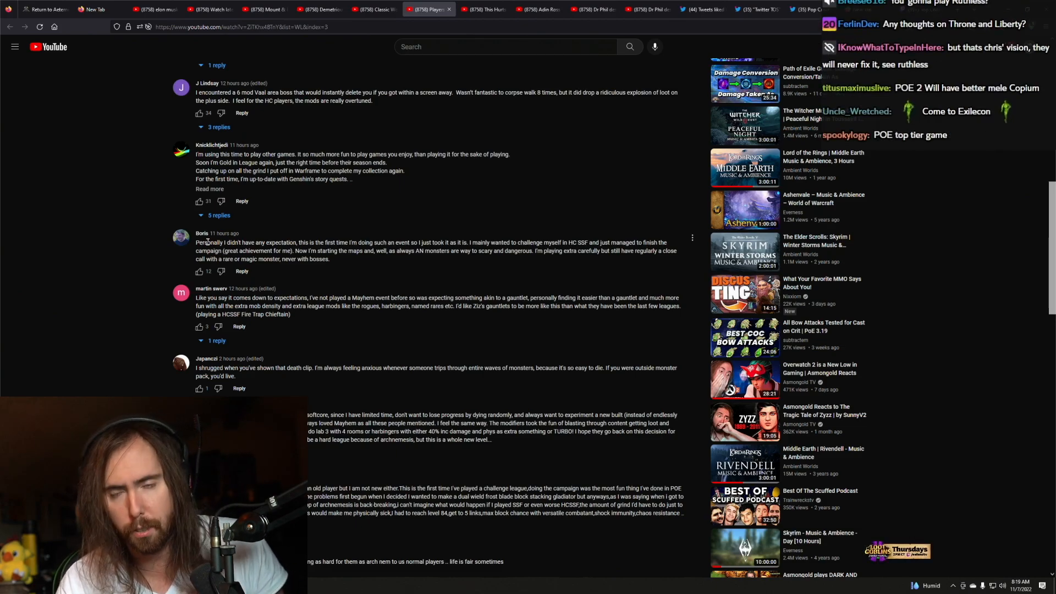
pyautogui.scroll(-3)
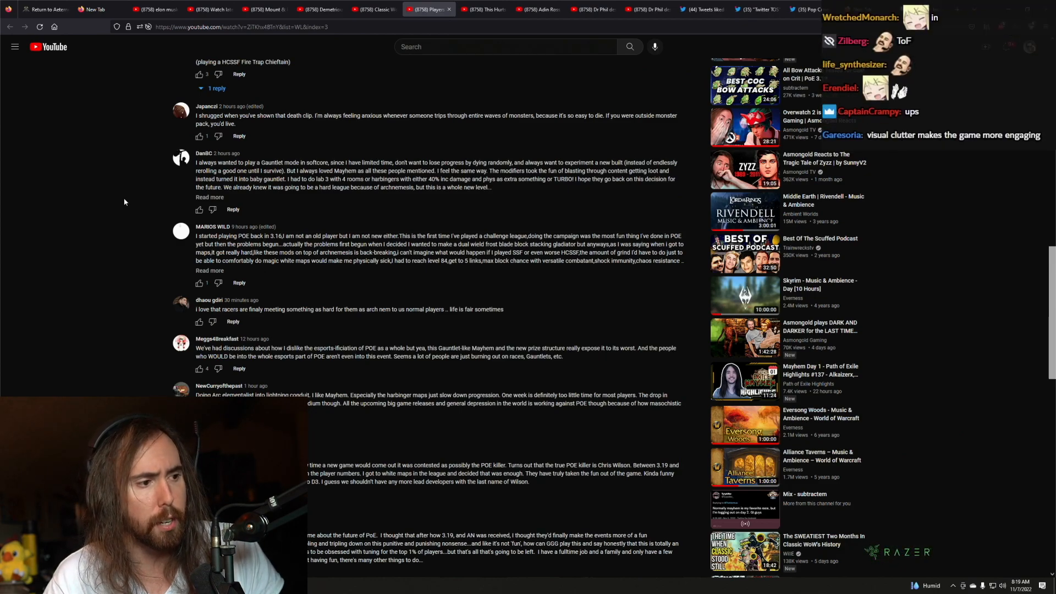
pyautogui.scroll(-3)
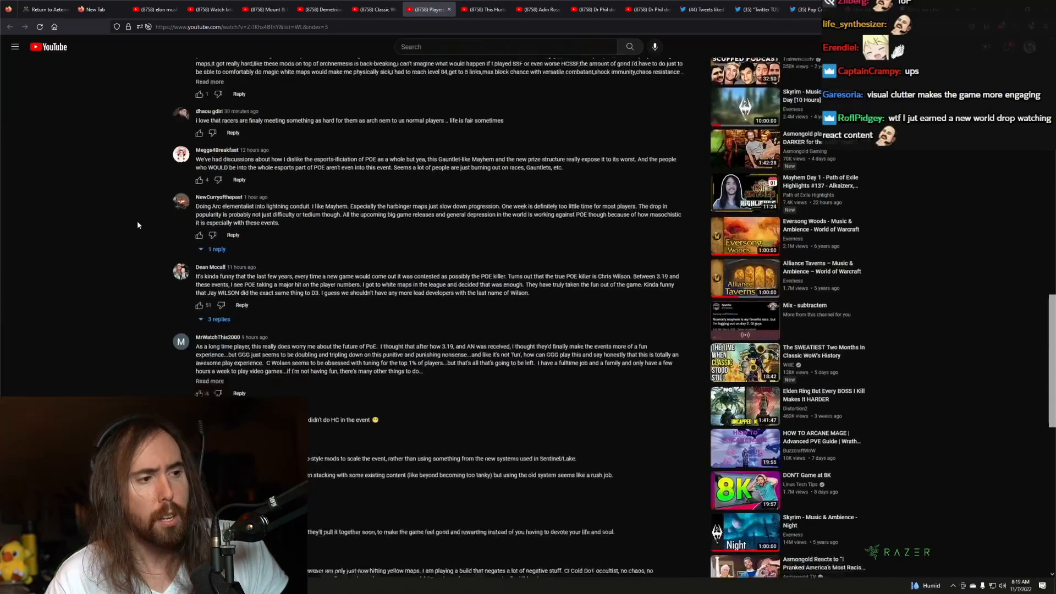